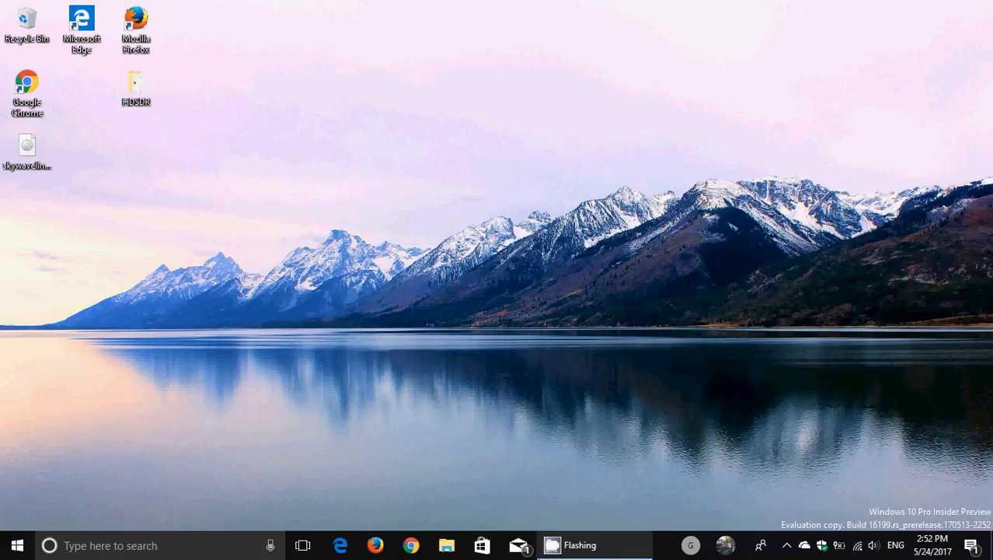
mouse_move(725, 544)
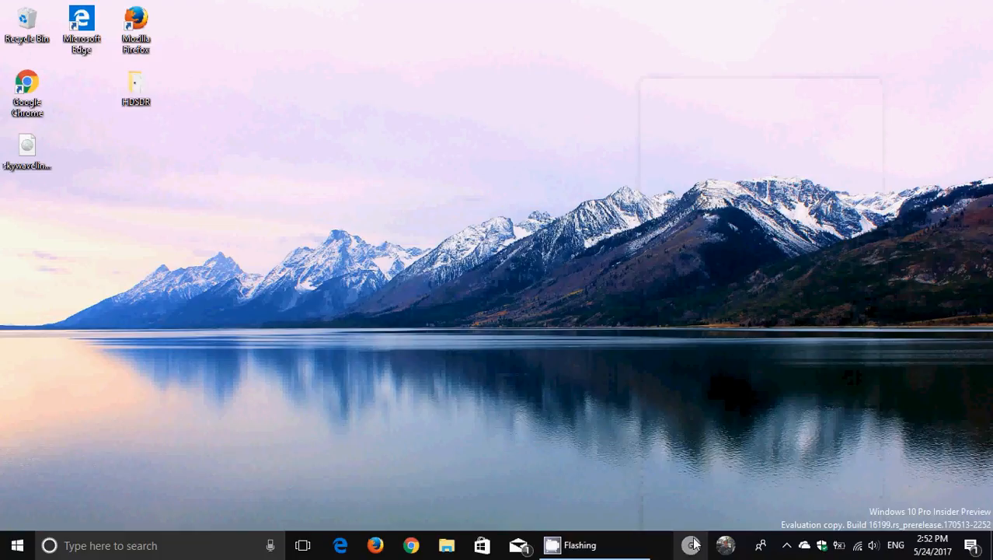
Peek at the pinned contact's card from the taskbar My People area and dismiss it
click(718, 544)
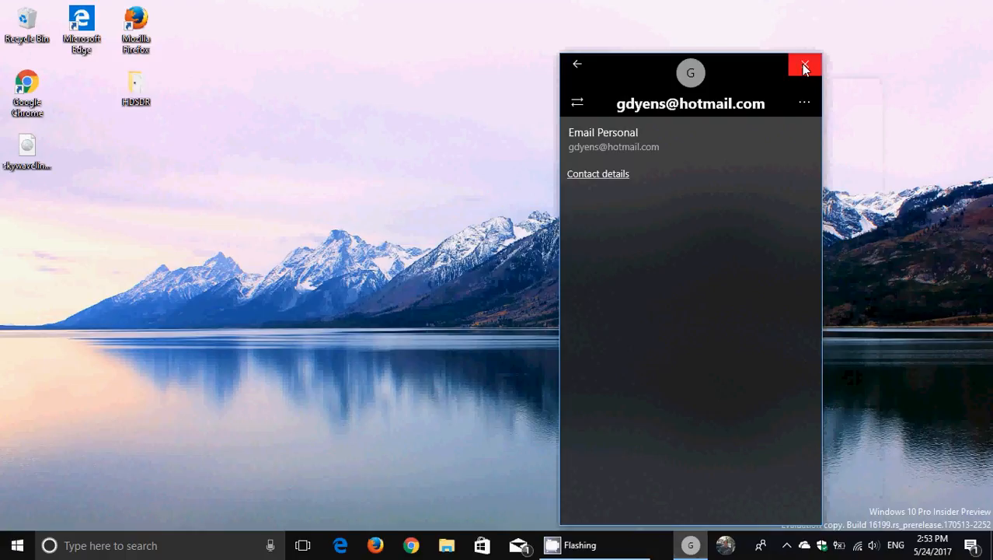
click(805, 65)
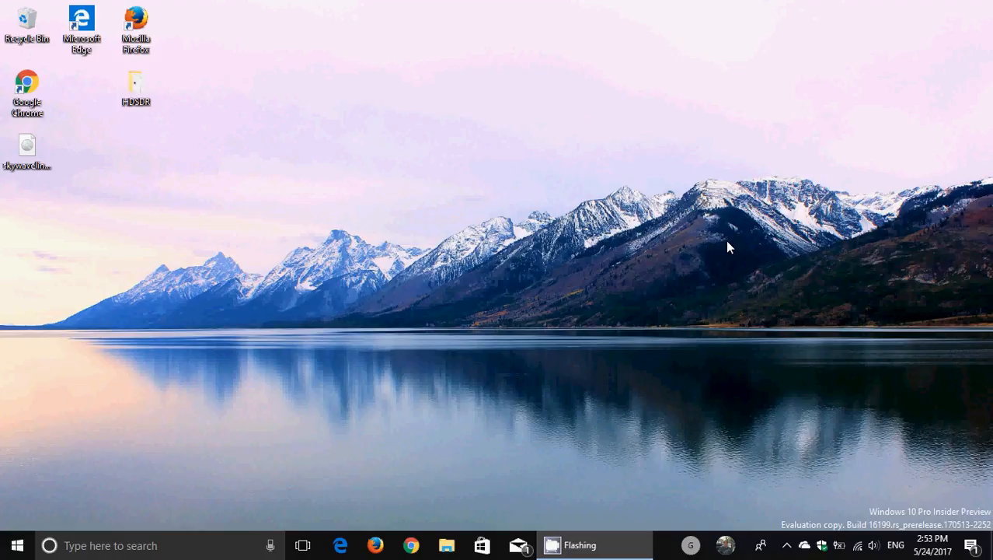
mouse_move(724, 536)
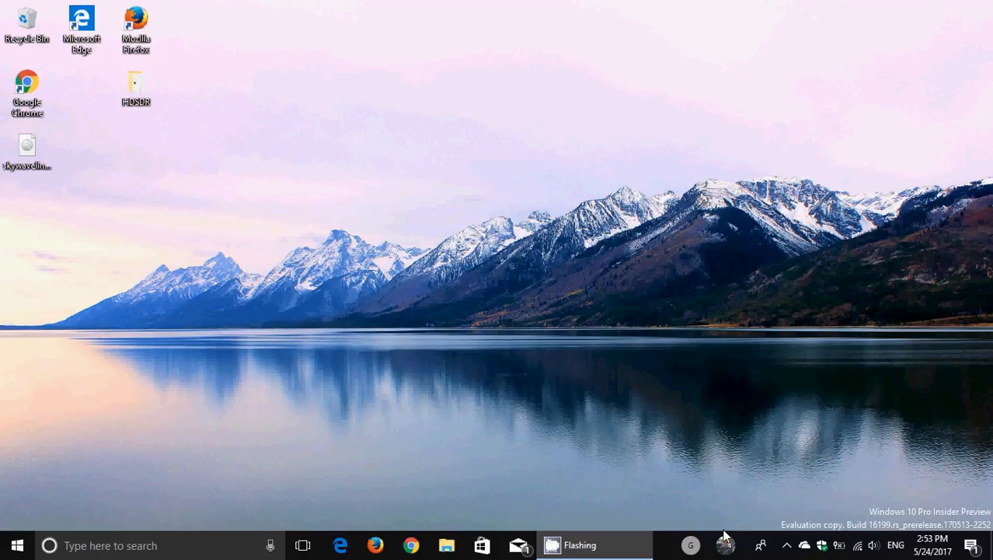
mouse_move(706, 361)
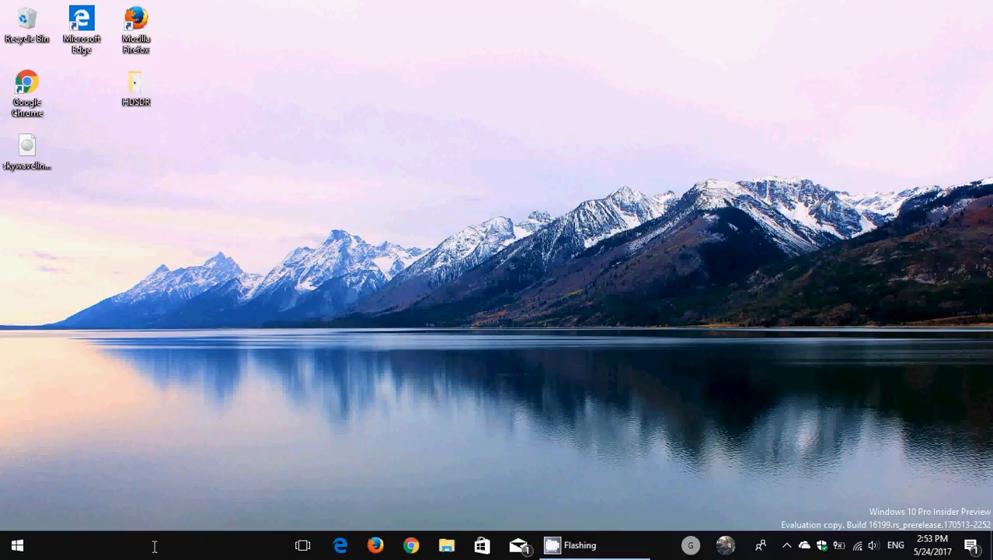
Launch Calculator from a Cortana search for 'cal'
text(cal)
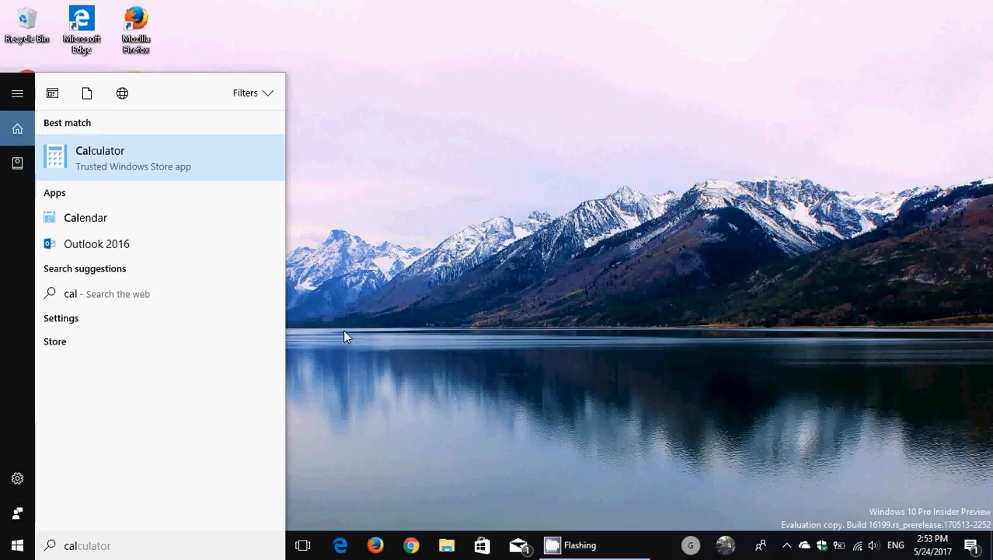
click(100, 157)
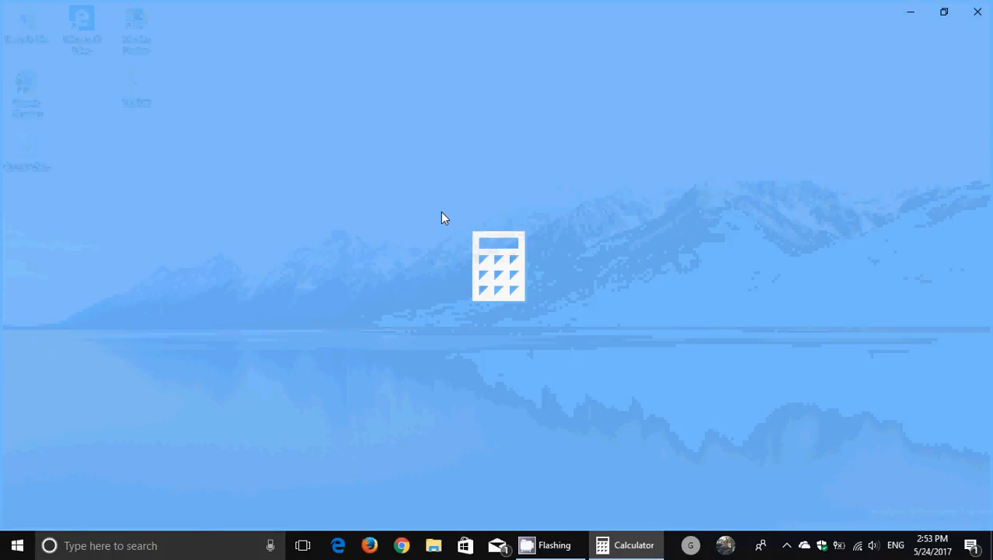
Interact with the Calculator keypad to show its translucent Fluent reveal highlight
click(625, 544)
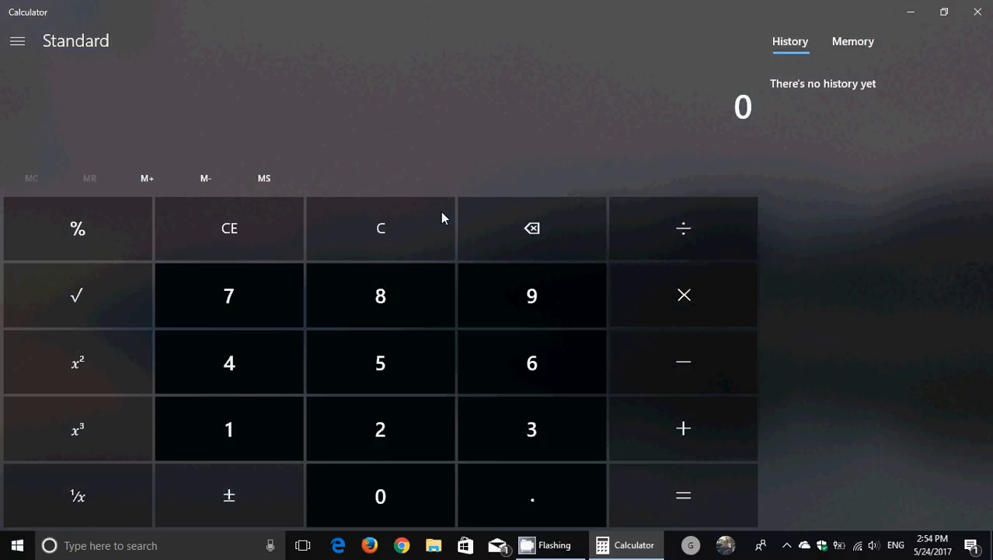
mouse_move(432, 90)
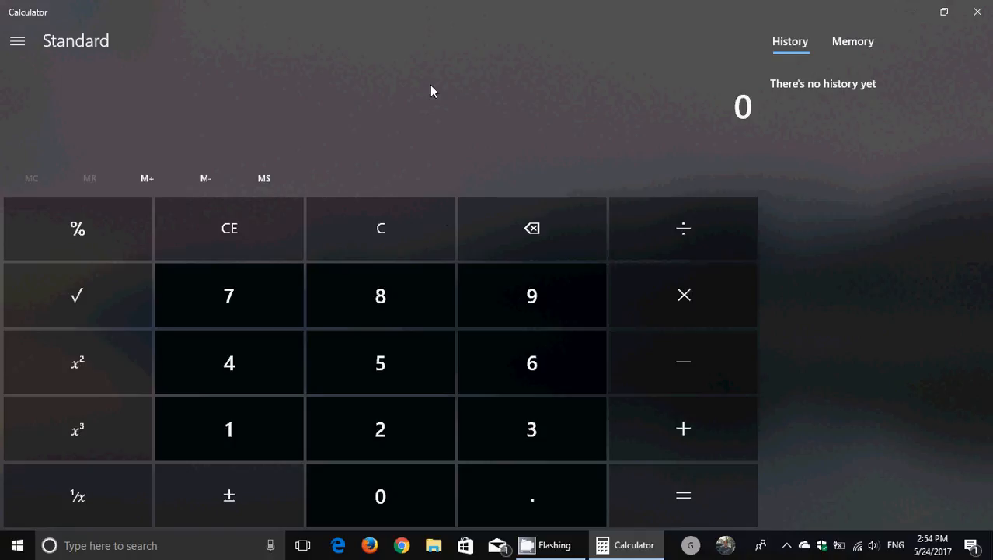
mouse_move(856, 239)
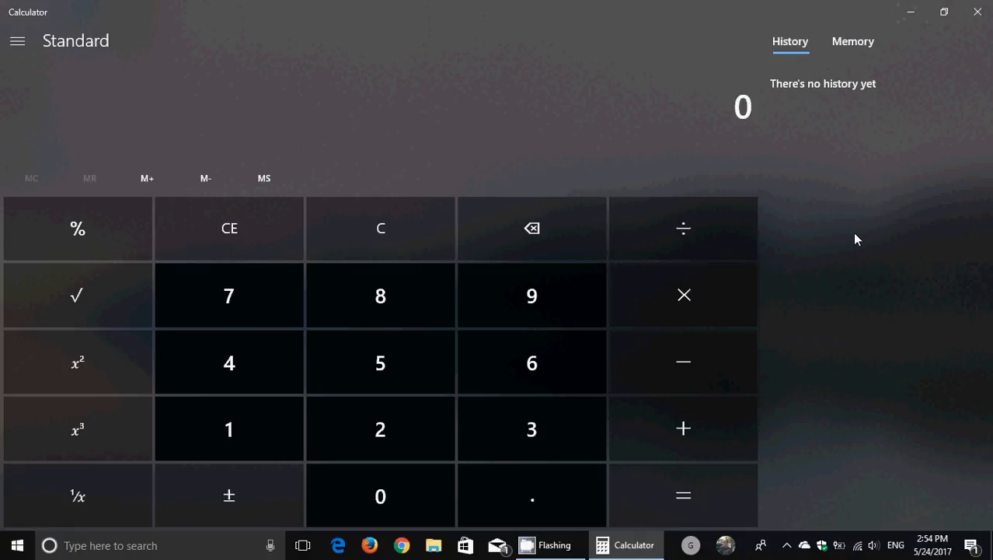
mouse_move(616, 148)
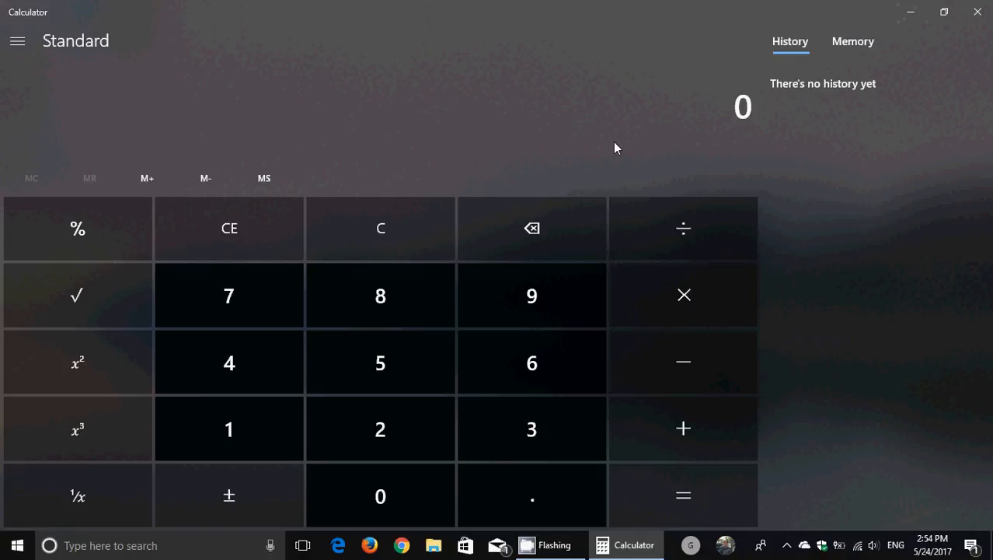
mouse_move(768, 204)
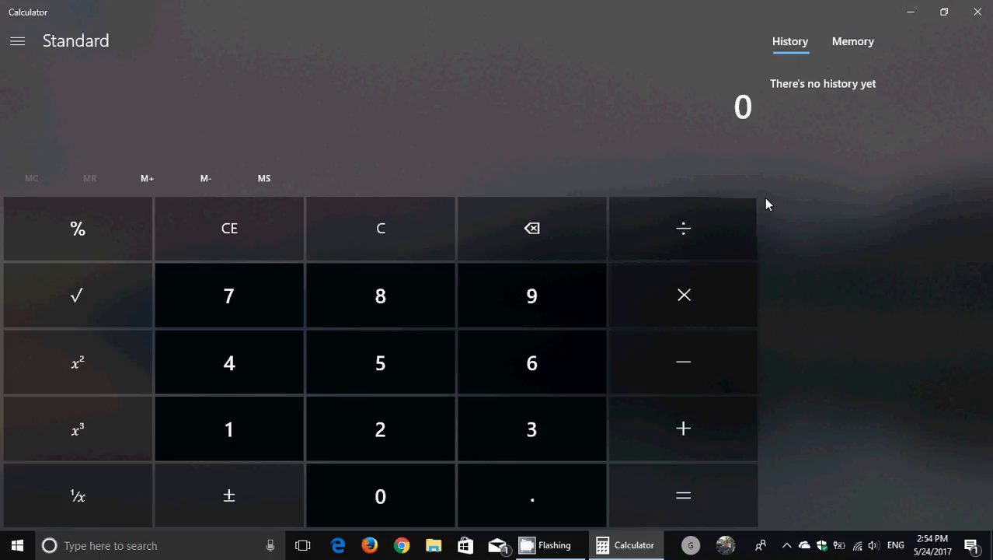
mouse_move(541, 97)
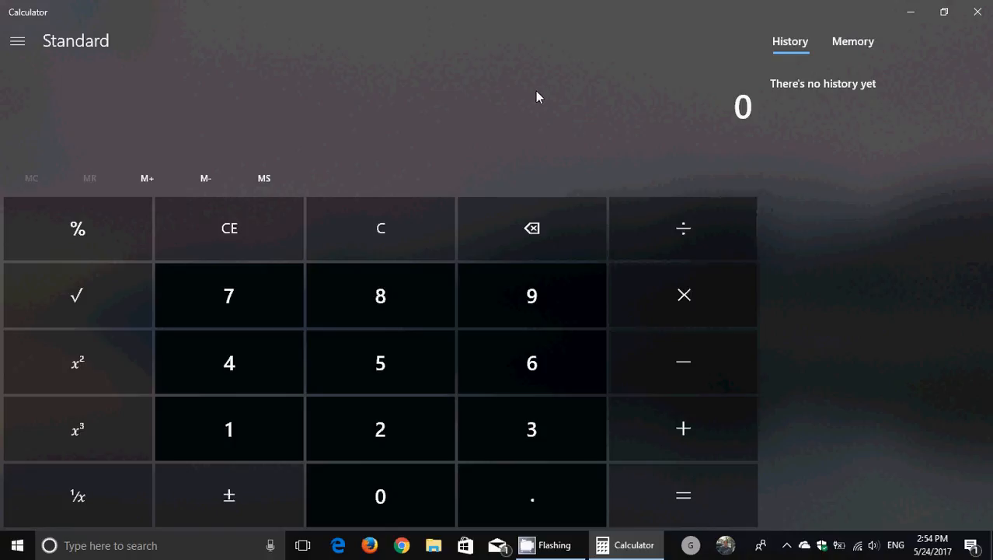
mouse_move(381, 295)
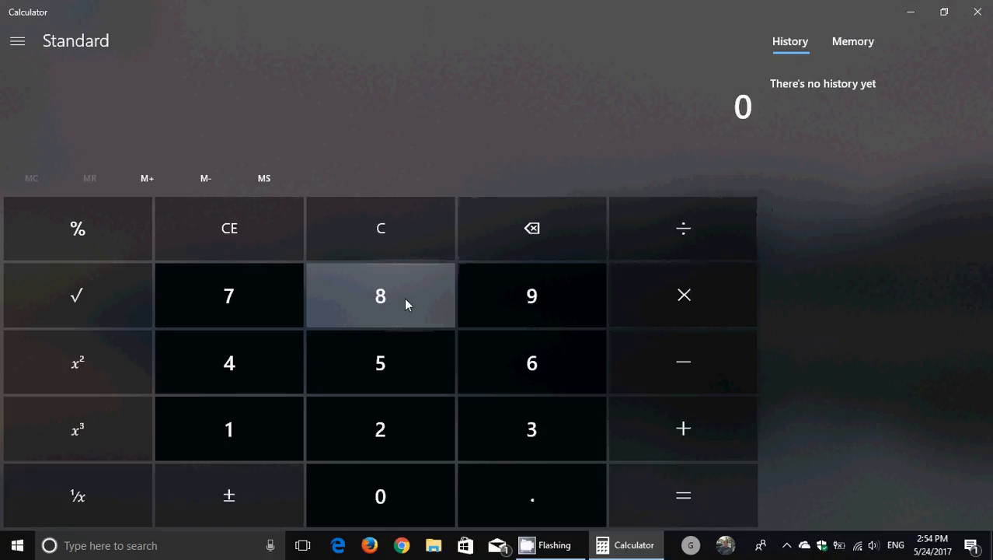
mouse_move(465, 259)
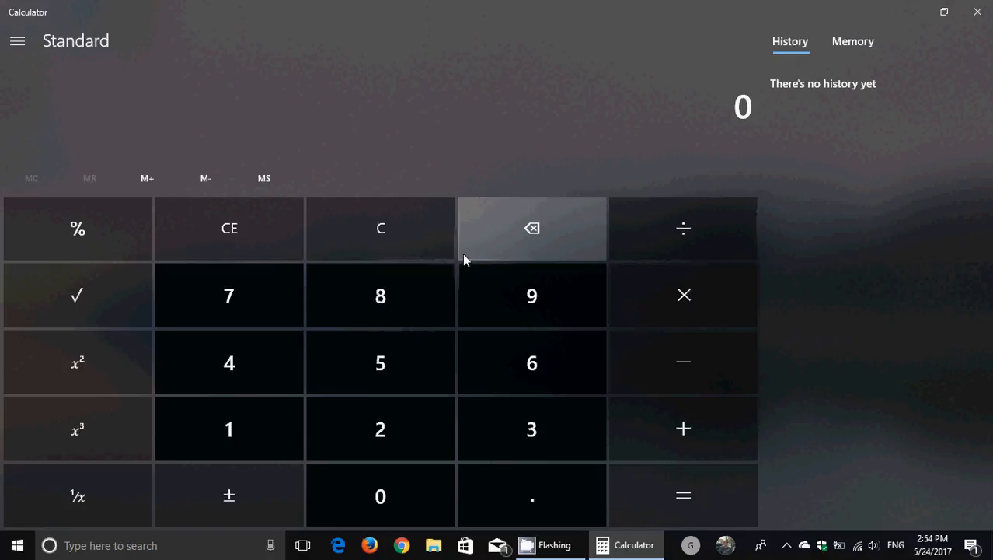
mouse_move(381, 295)
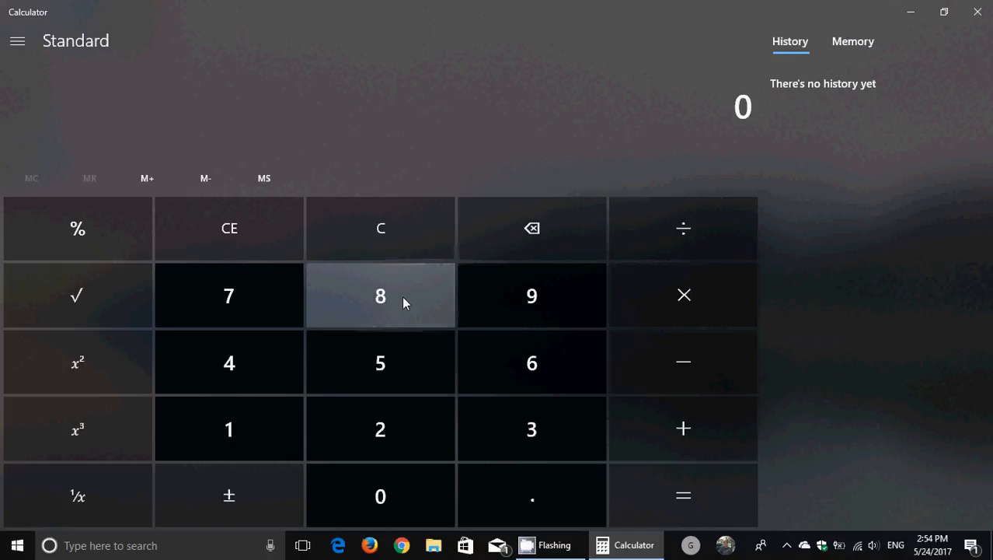
mouse_move(435, 279)
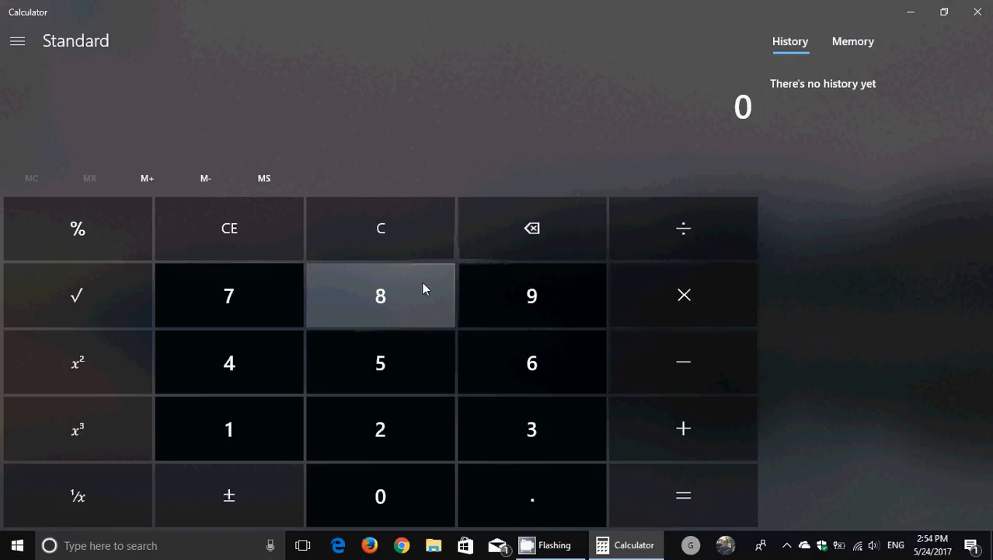
mouse_move(476, 286)
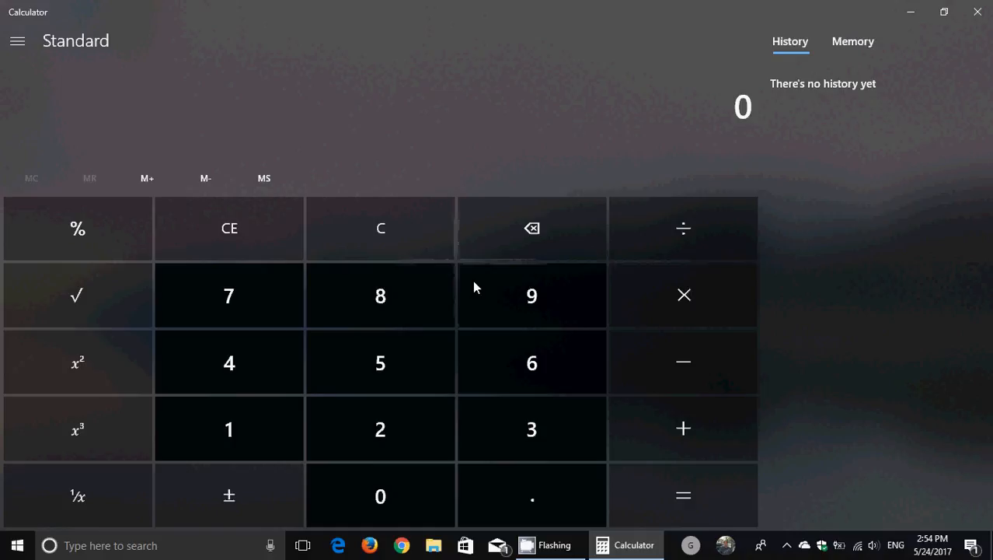
mouse_move(458, 171)
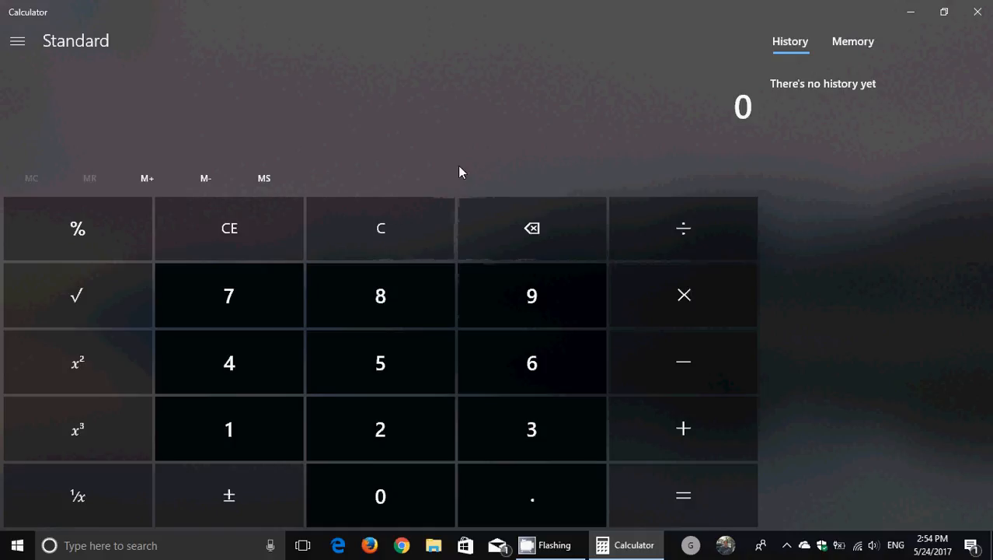
mouse_move(465, 128)
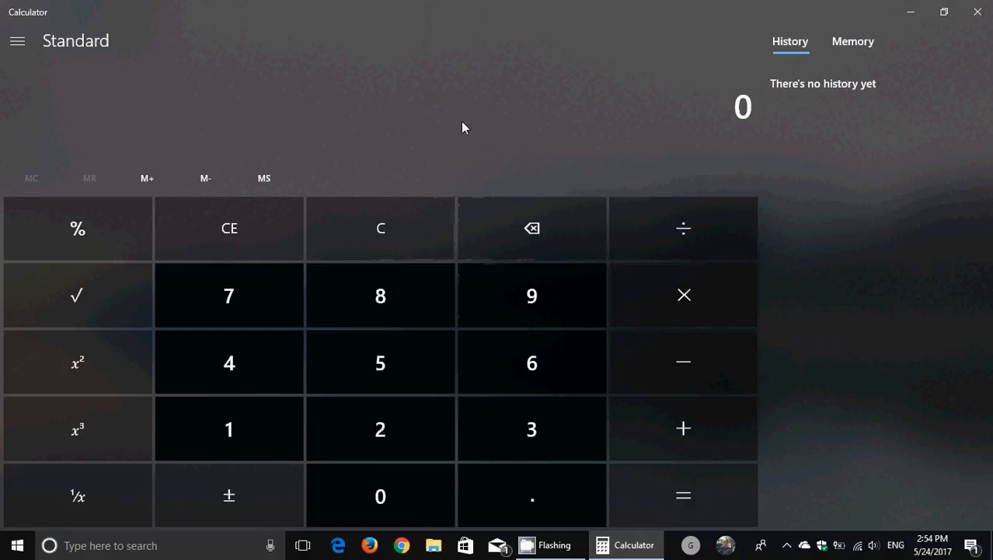
mouse_move(809, 196)
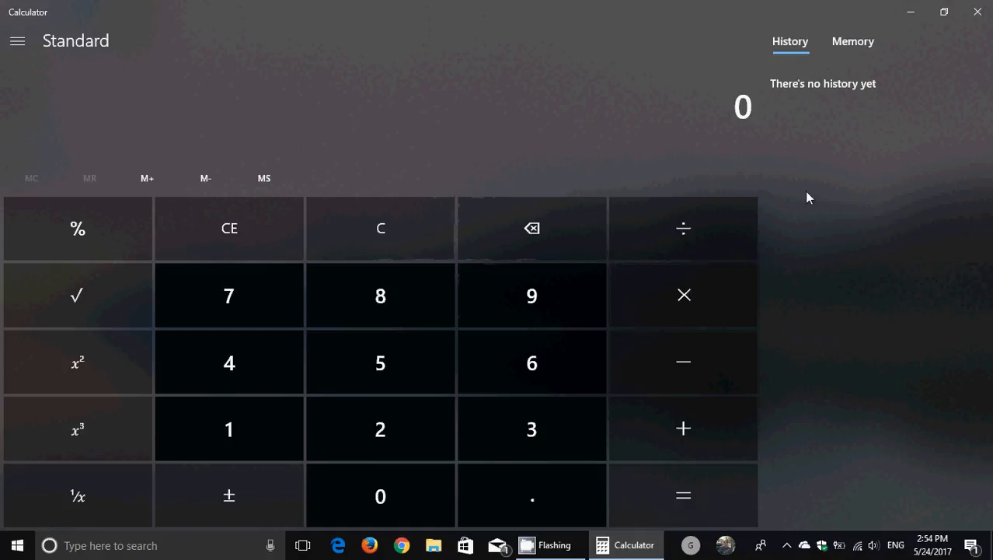
mouse_move(892, 215)
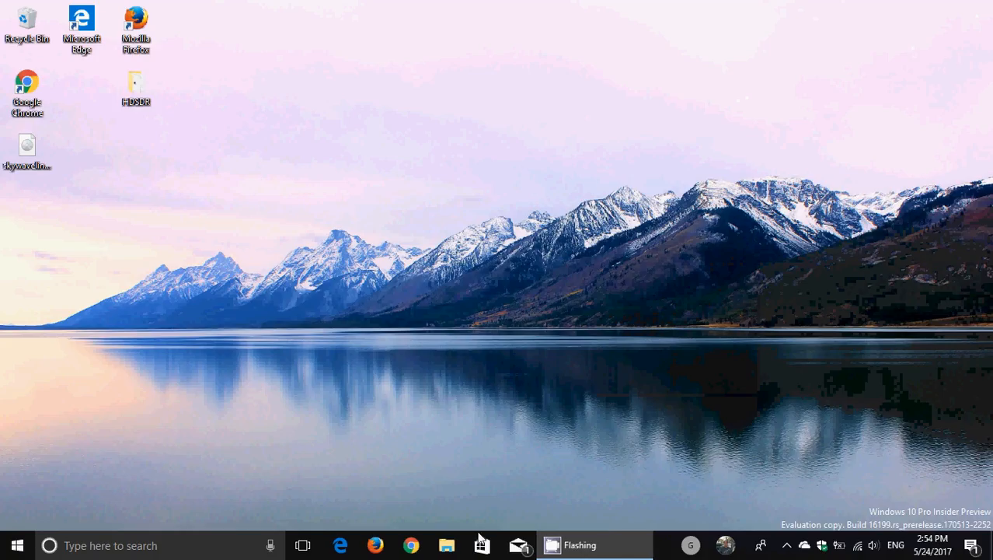
click(465, 544)
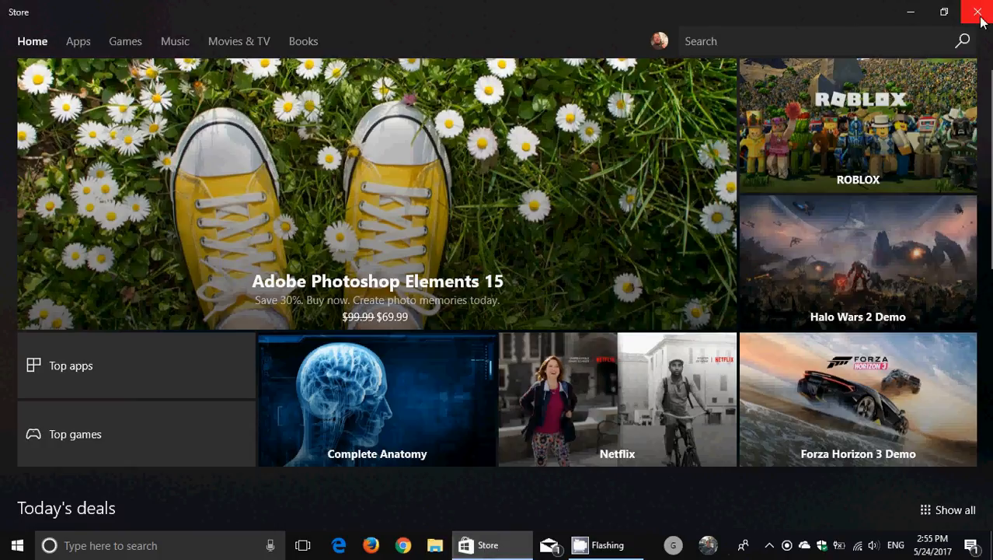
click(978, 12)
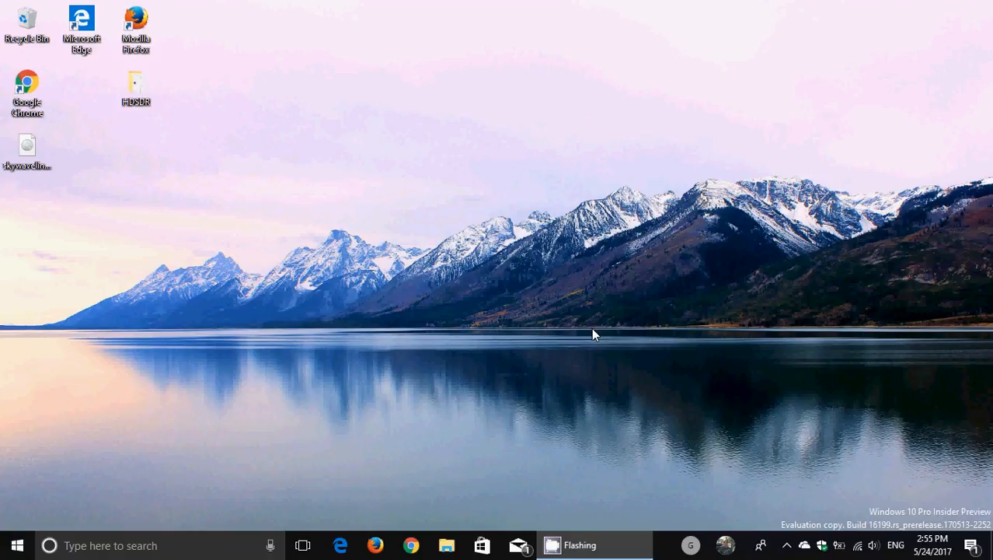
mouse_move(510, 379)
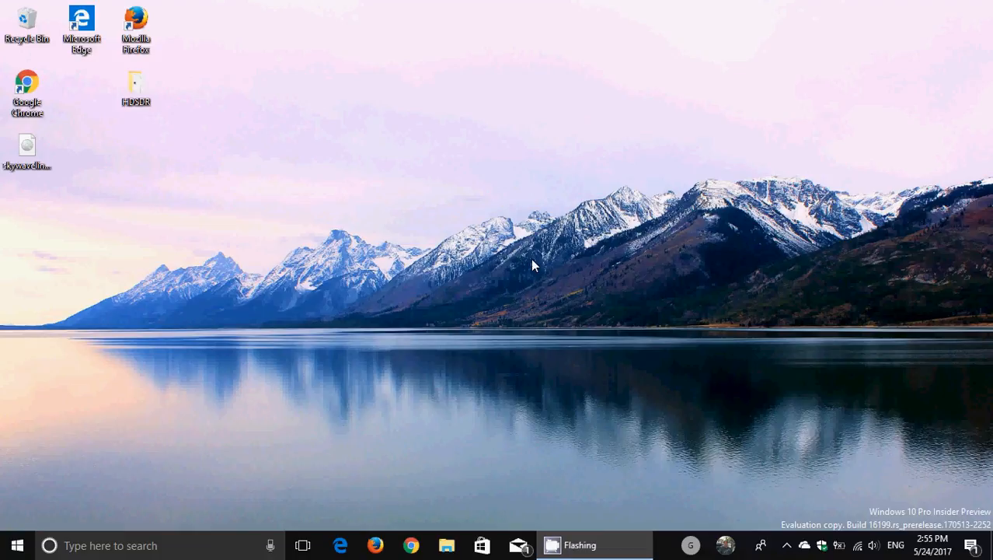
mouse_move(541, 467)
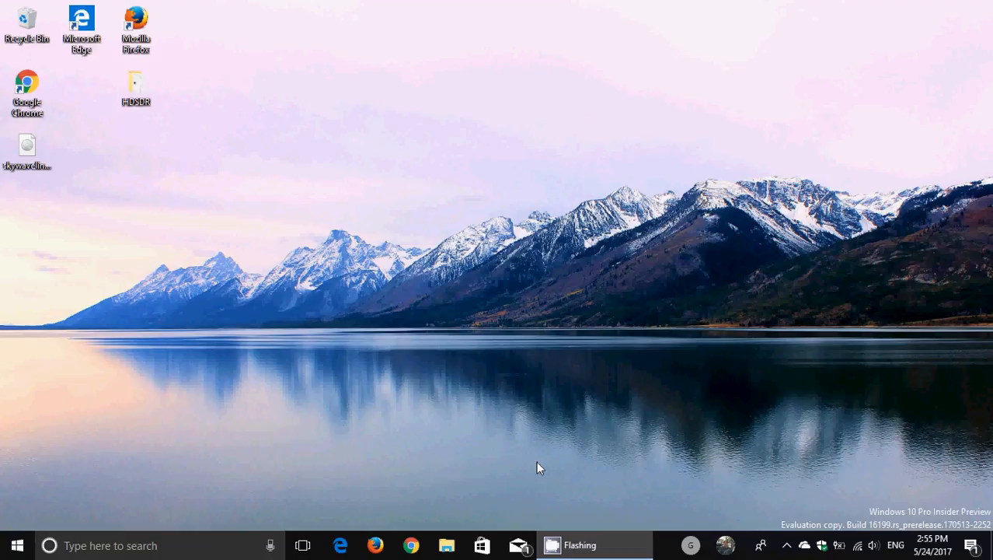
click(970, 544)
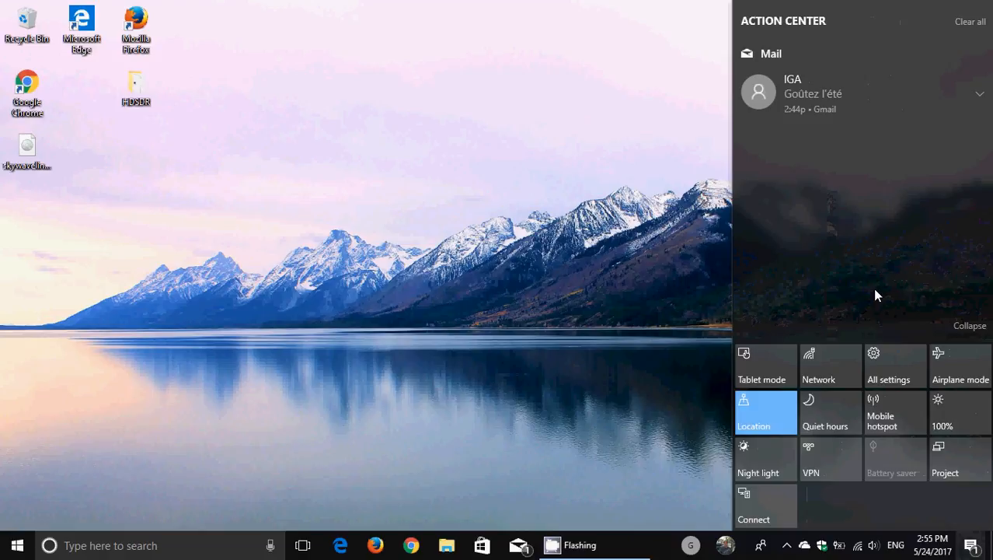
click(895, 365)
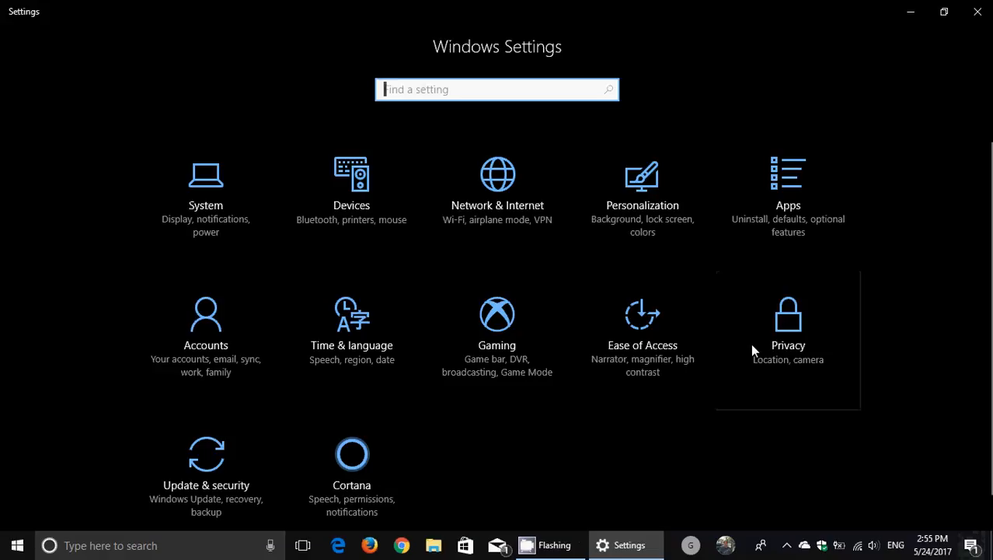
mouse_move(631, 431)
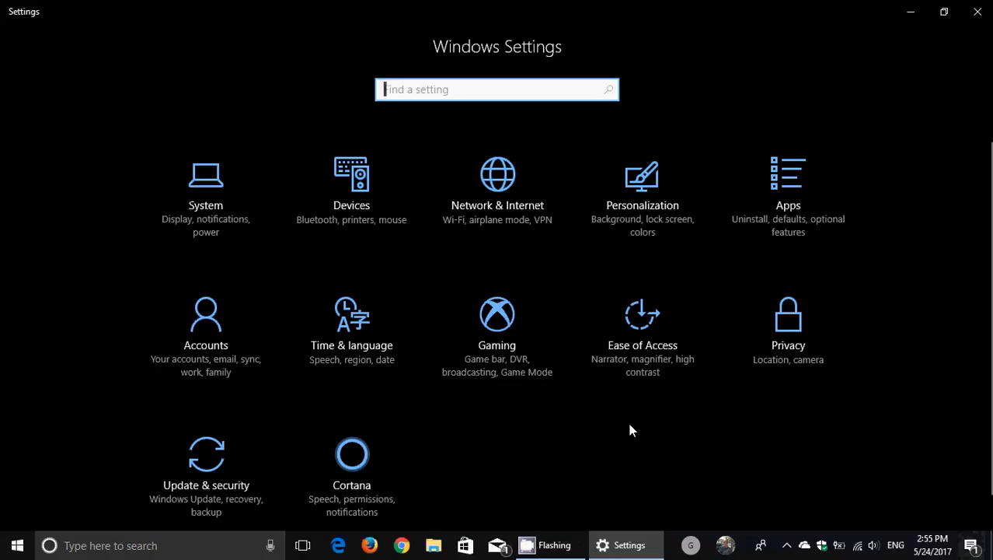
mouse_move(519, 420)
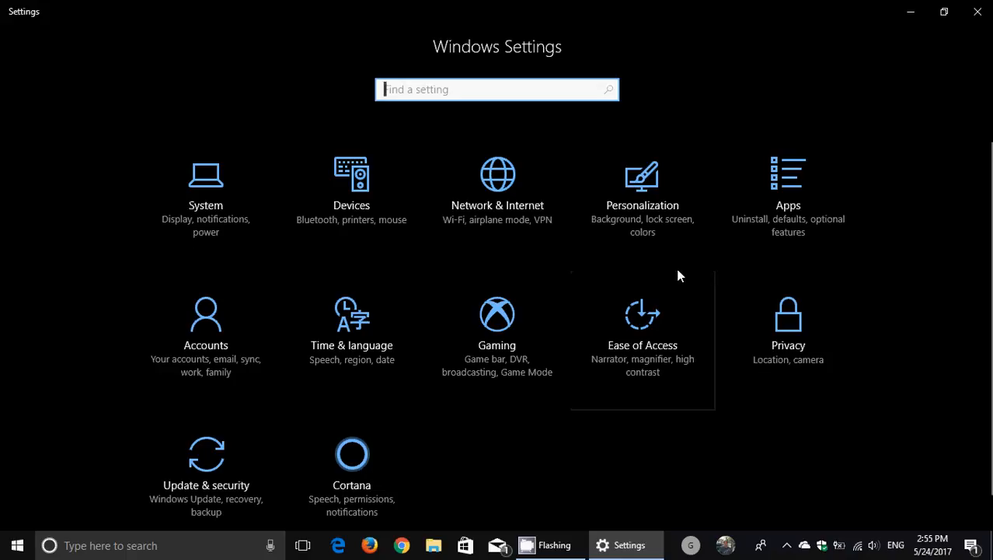
mouse_move(569, 439)
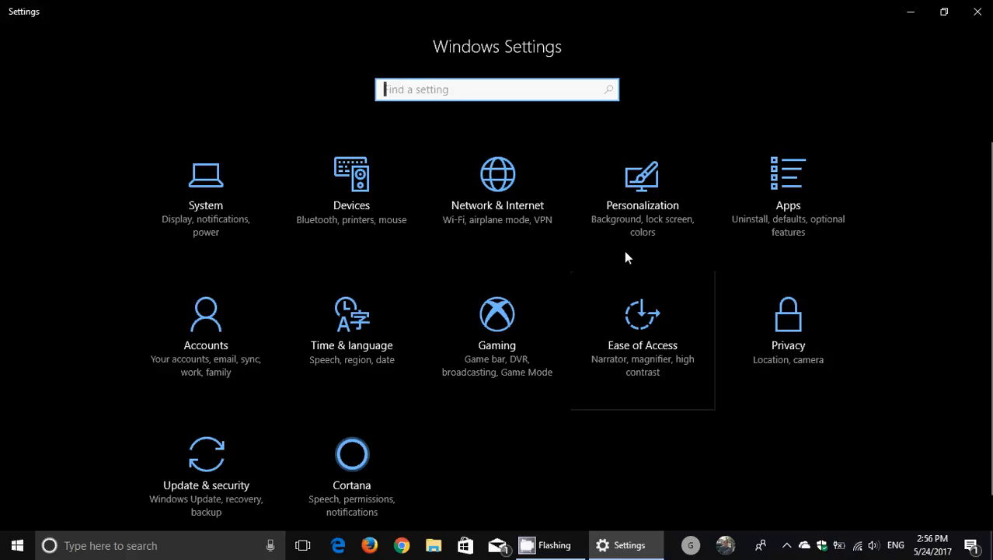
mouse_move(569, 449)
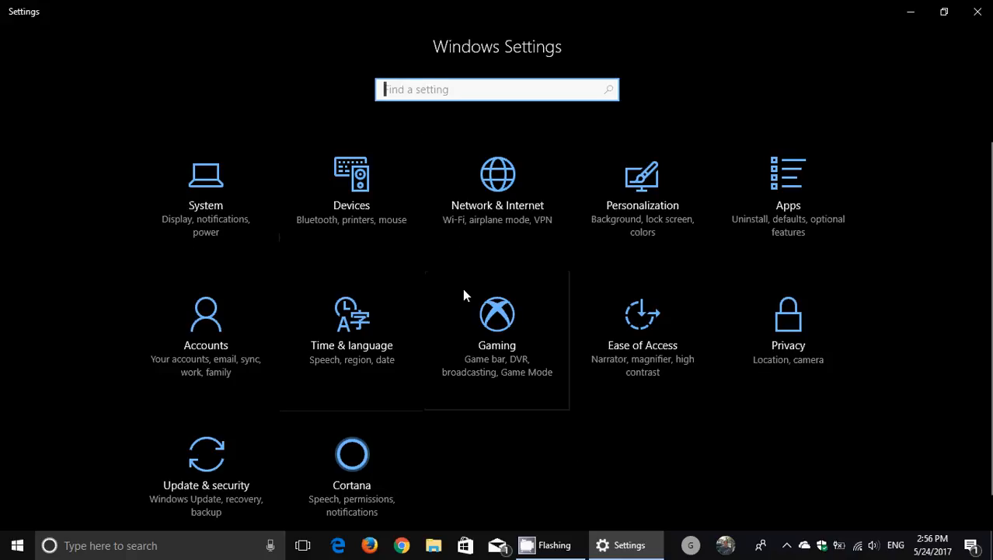
mouse_move(525, 420)
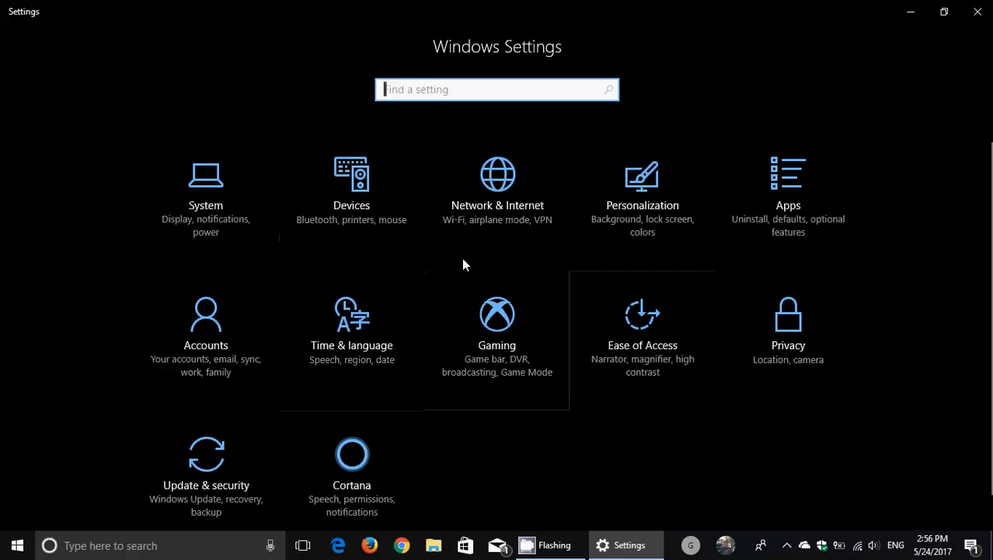
mouse_move(743, 370)
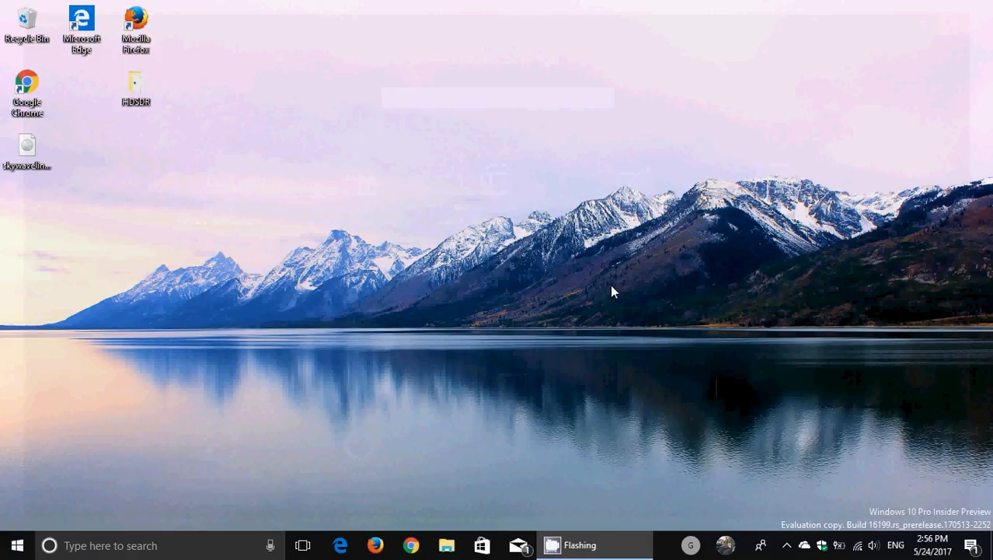
mouse_move(504, 370)
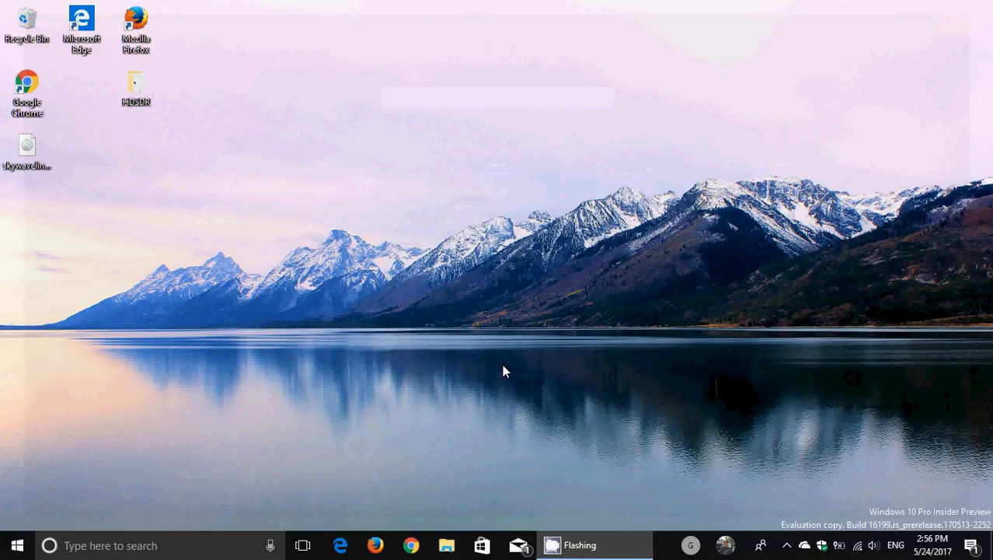
mouse_move(55, 519)
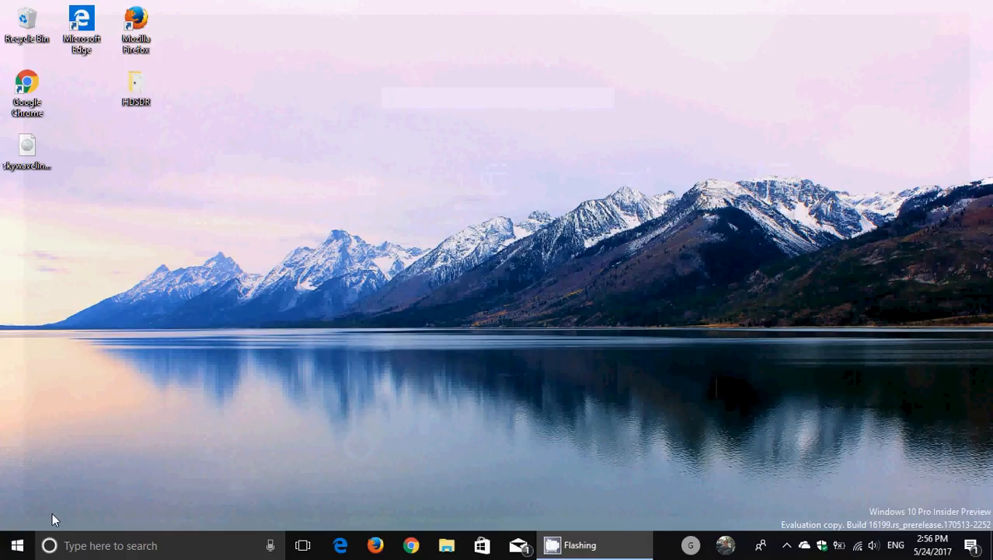
Launch Microsoft Edge from the taskbar onto the Google Canada home page
click(17, 544)
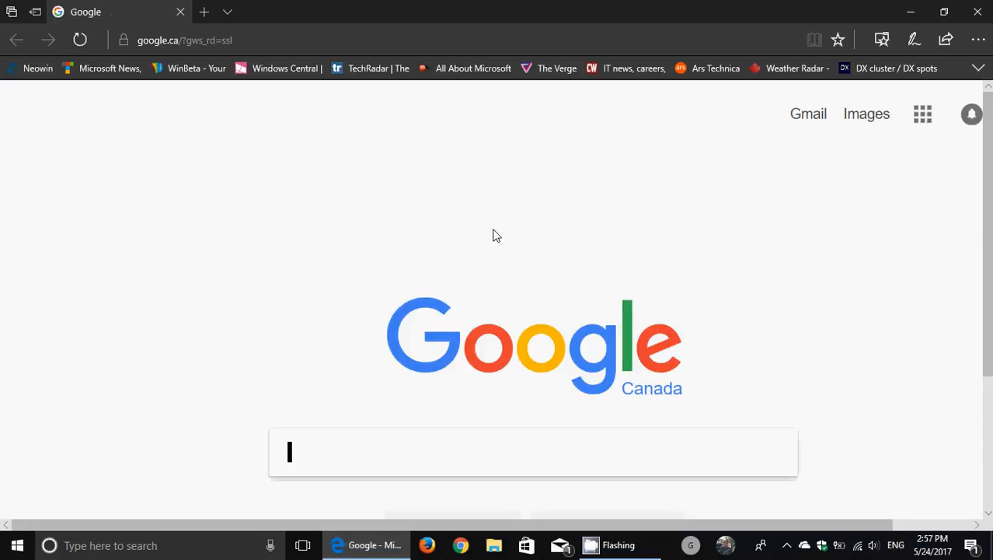
mouse_move(454, 430)
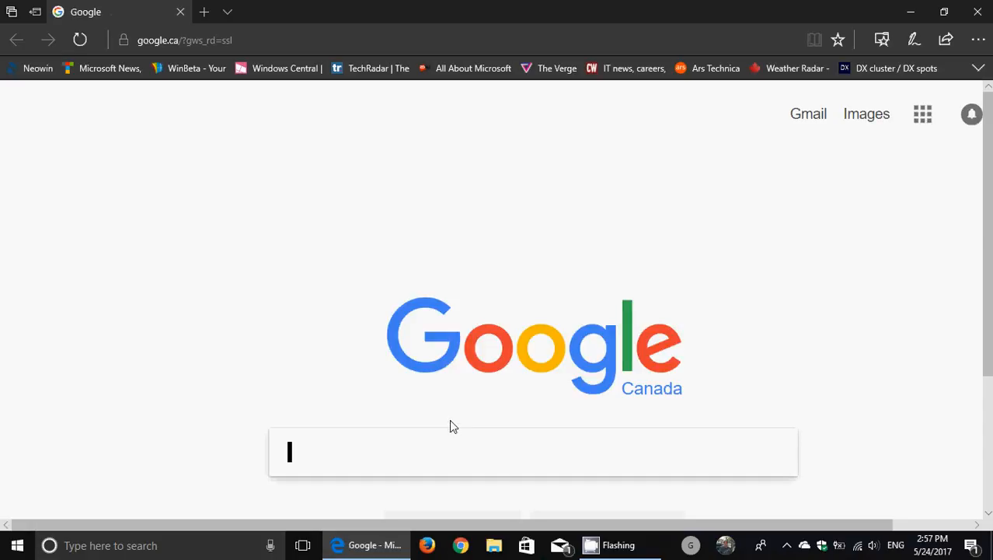
mouse_move(566, 422)
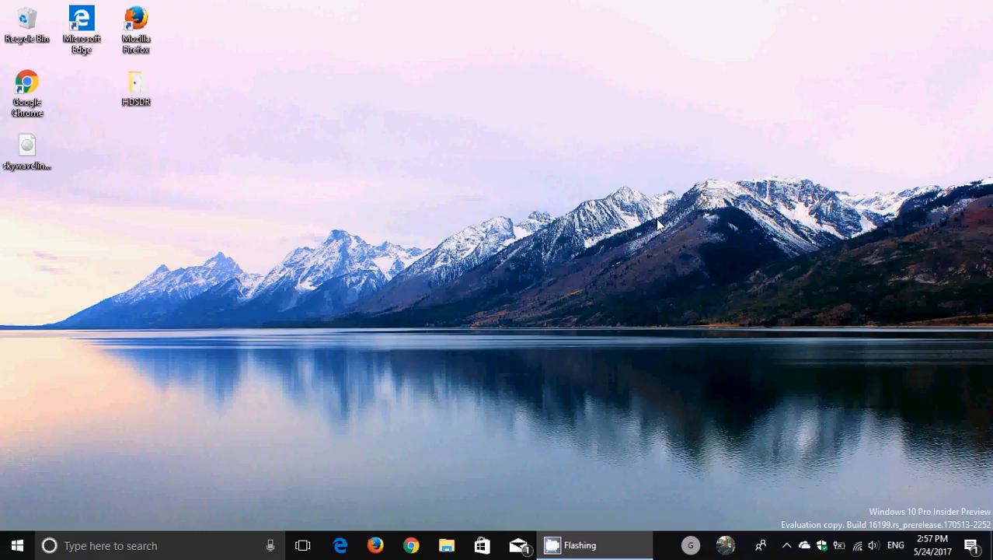
mouse_move(715, 314)
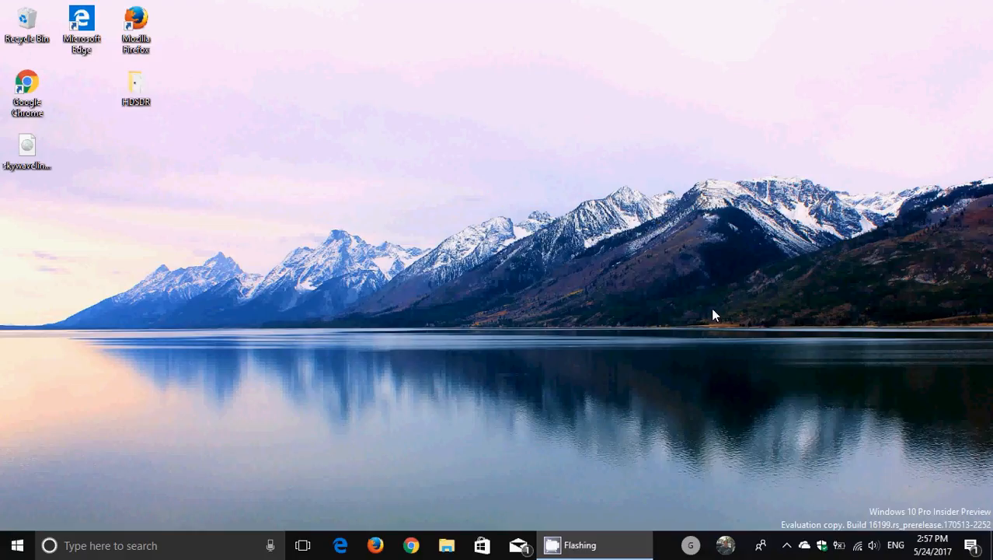
mouse_move(516, 303)
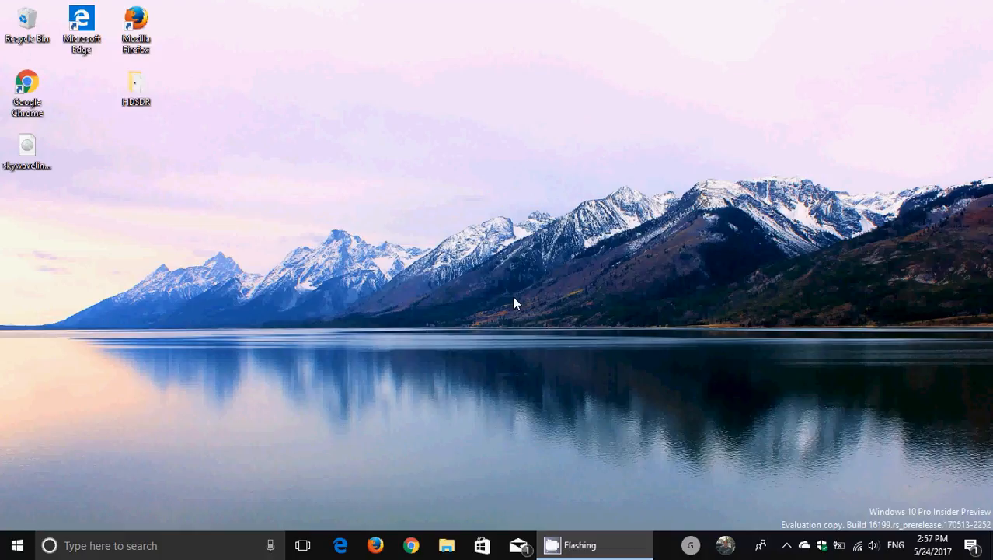
mouse_move(31, 519)
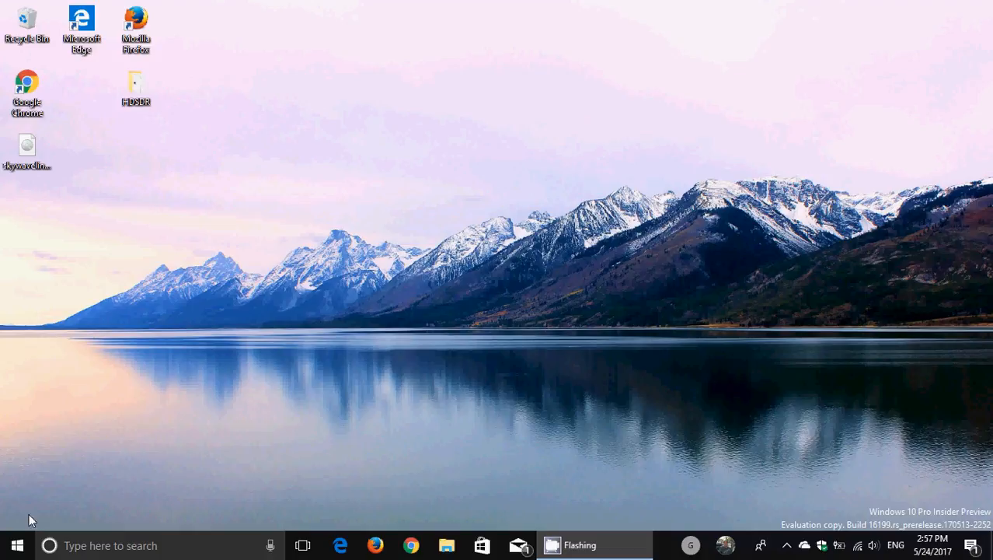
Show the Start menu's Most used apps and live tiles, then dismiss it
click(15, 544)
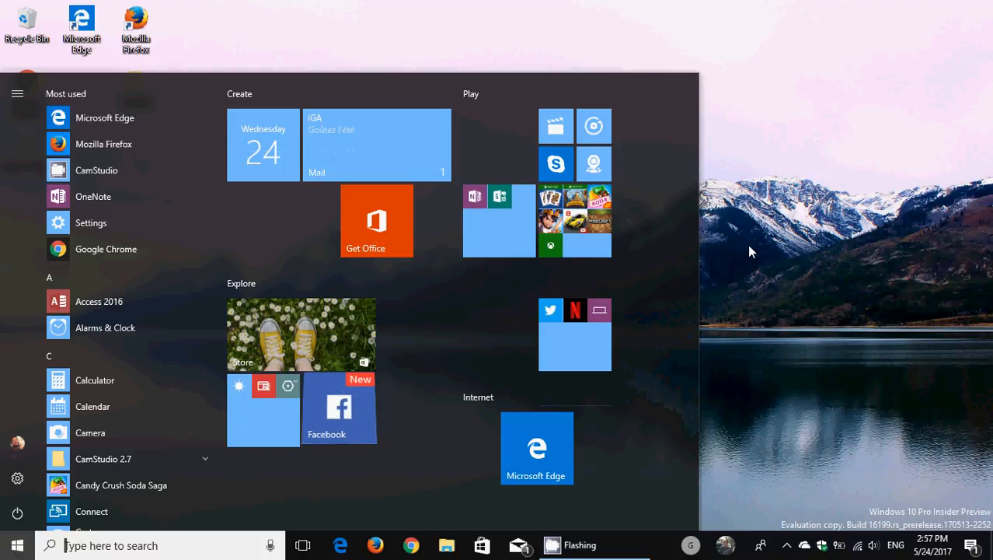
click(16, 544)
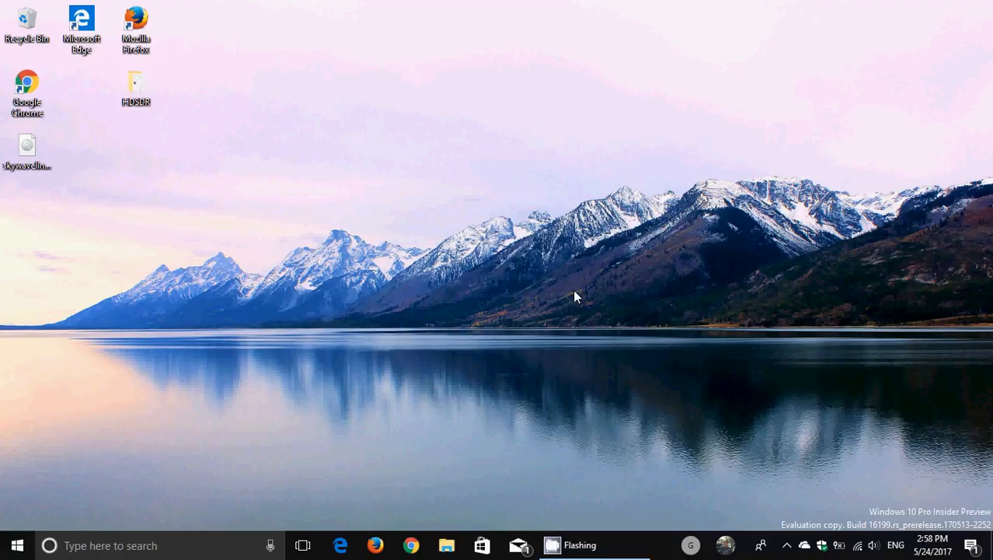
mouse_move(558, 367)
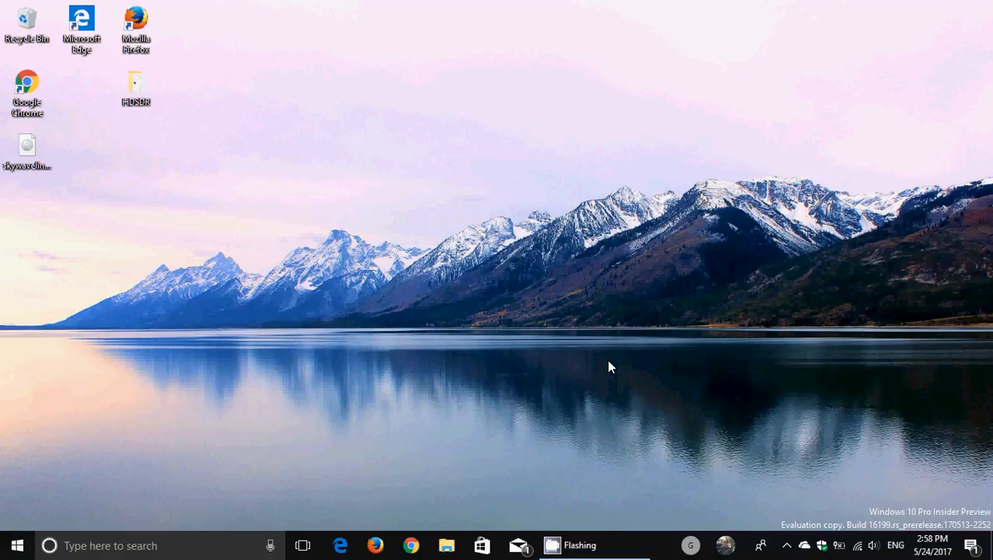
mouse_move(899, 283)
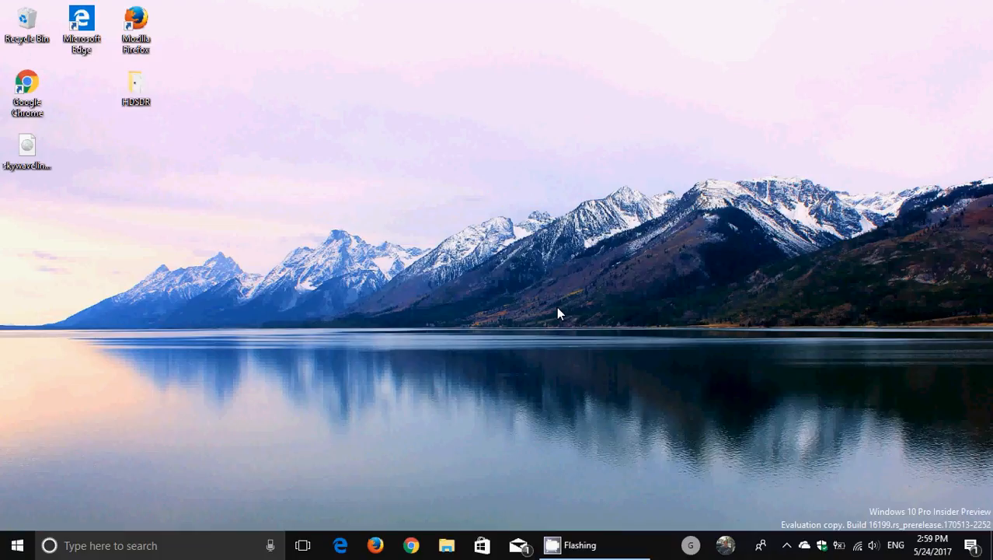
mouse_move(609, 246)
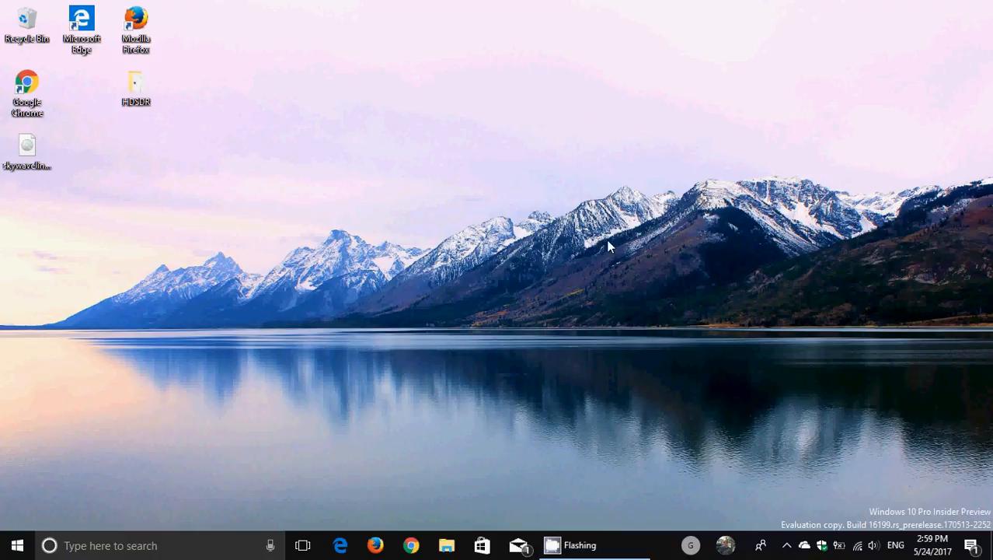